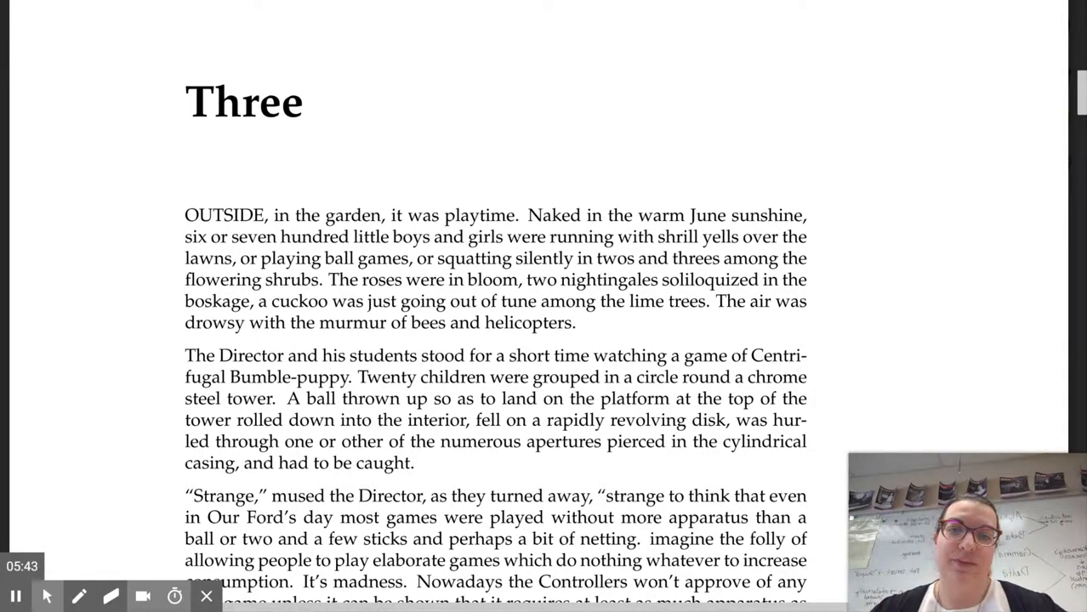
# Step: Scroll through the rest of chapter Three's page 23 until page 24 begins
pyautogui.scroll(-3)
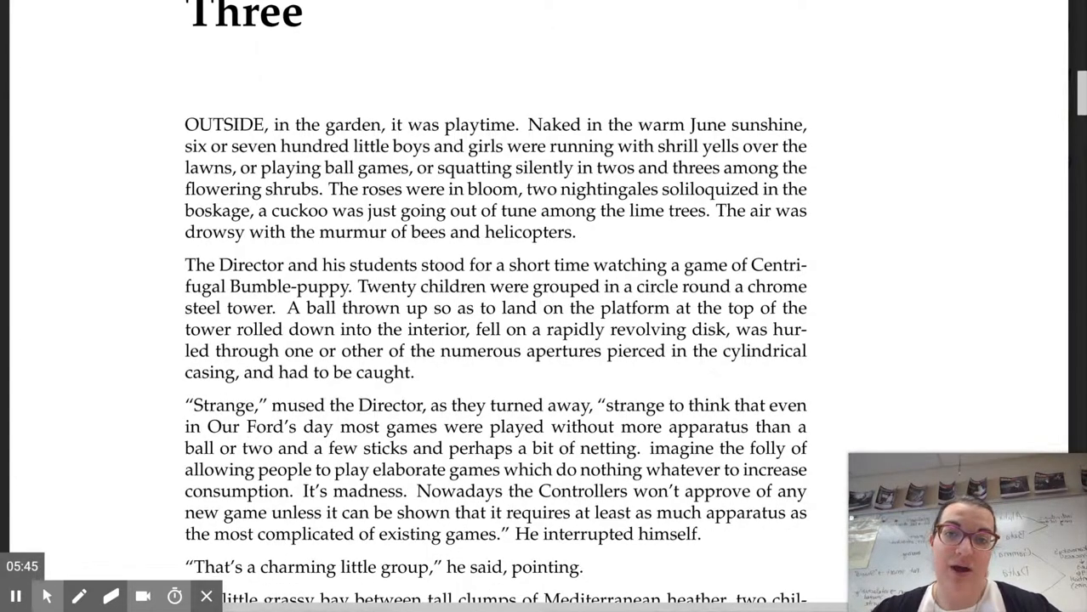
pyautogui.scroll(-3)
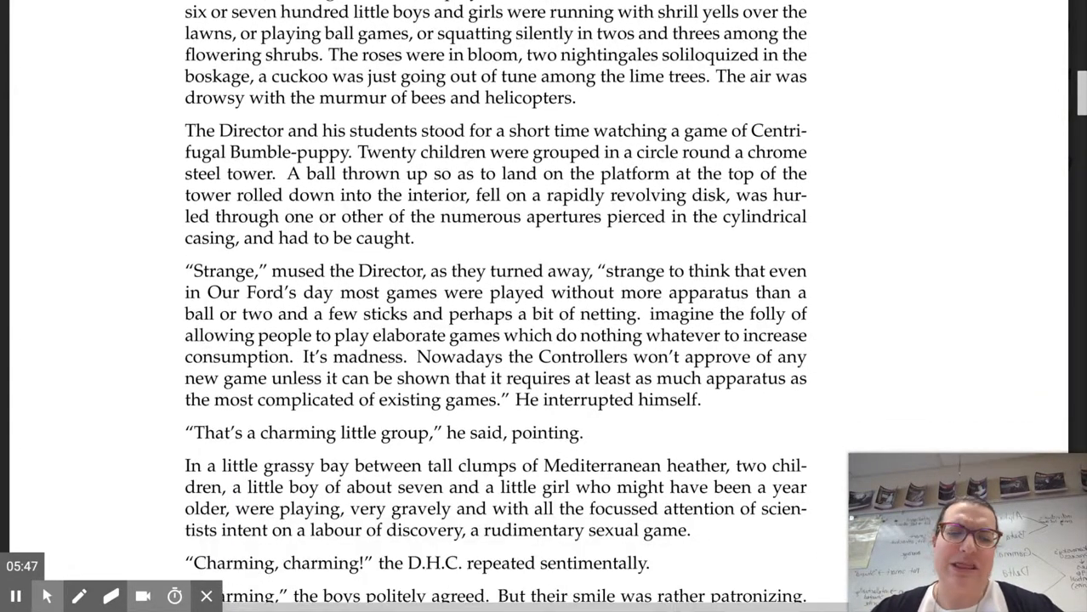
pyautogui.scroll(-3)
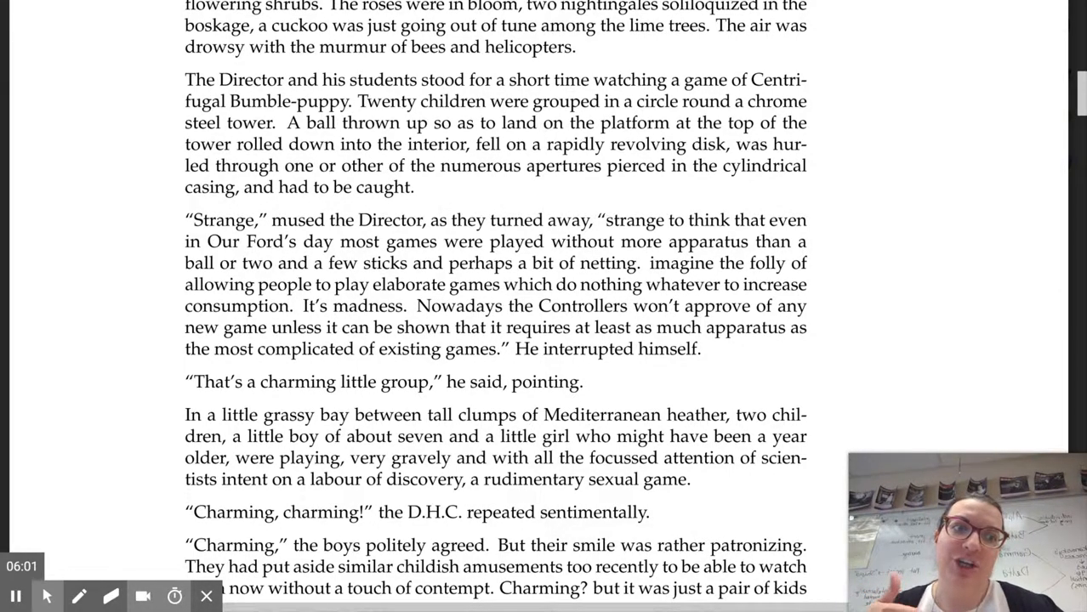
pyautogui.scroll(-3)
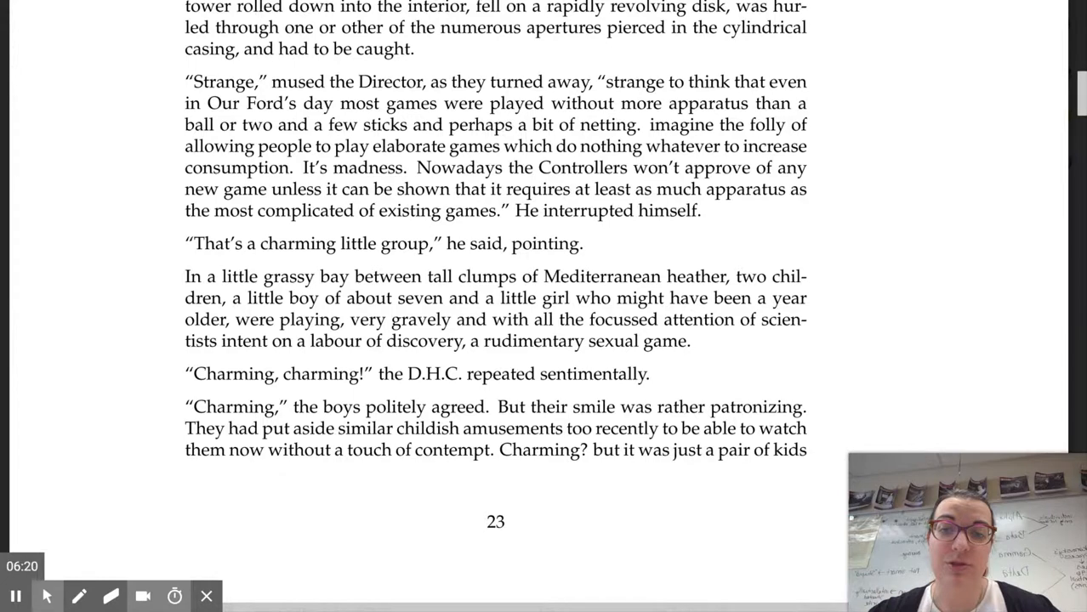
pyautogui.scroll(-3)
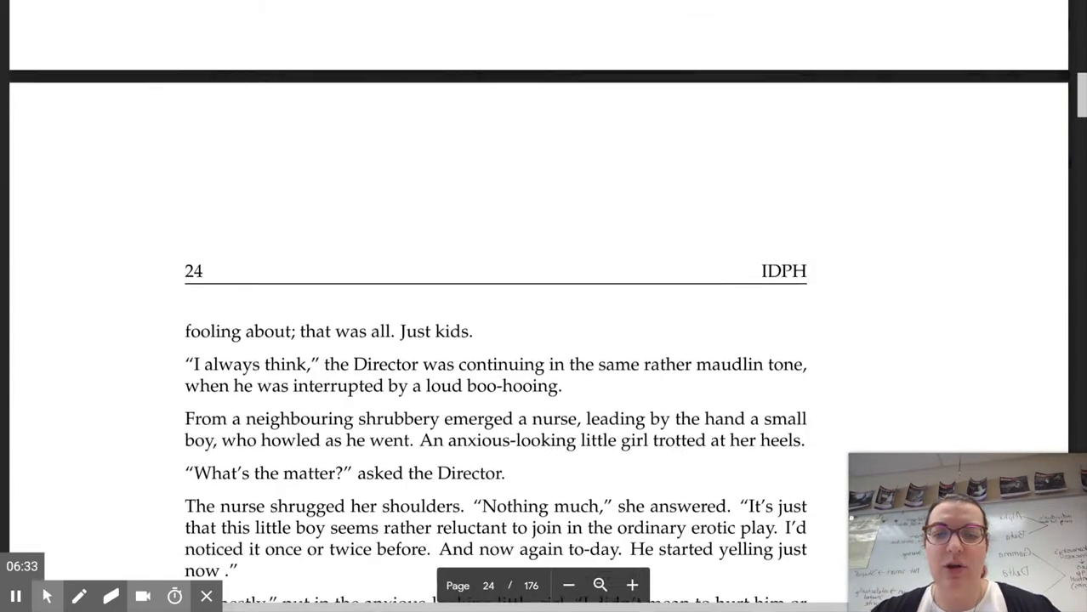
# Step: Scroll through pages 24 and 25, past Mustapha Mond's arrival, to page 25's bottom
pyautogui.scroll(-3)
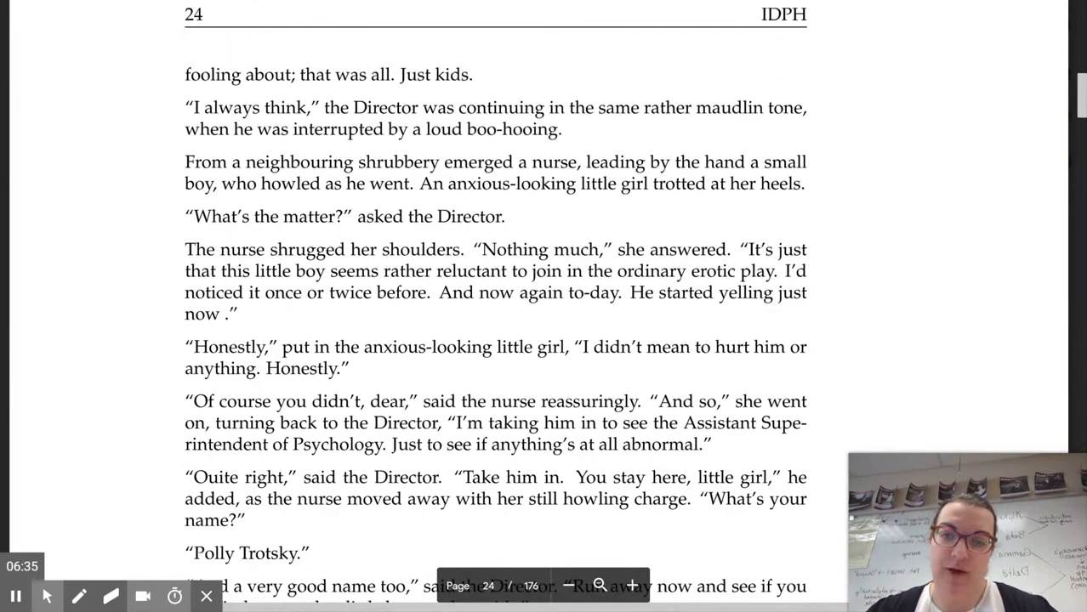
pyautogui.scroll(-3)
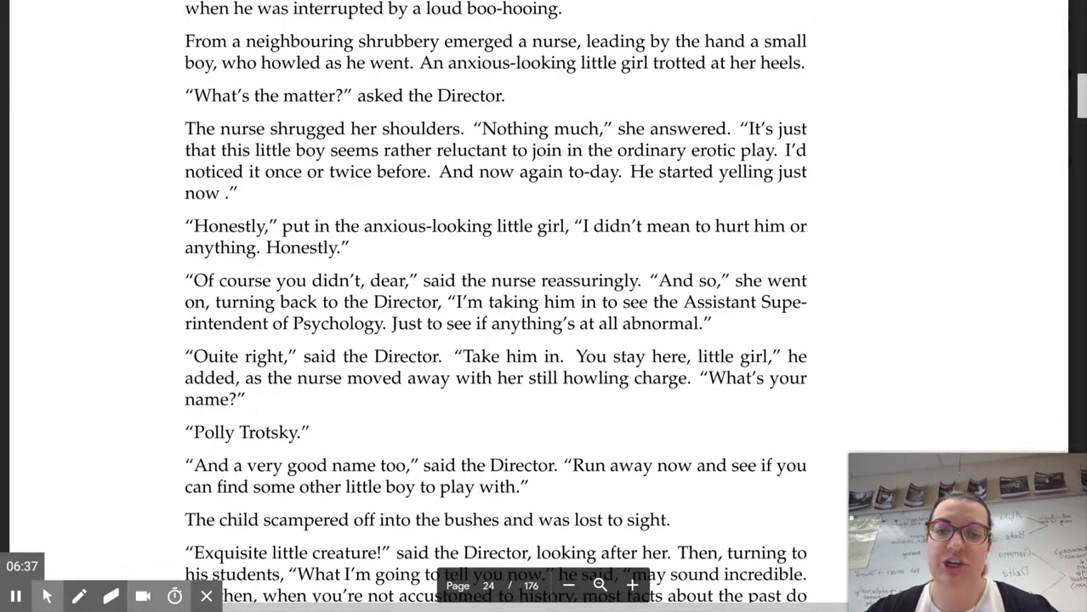
pyautogui.scroll(-3)
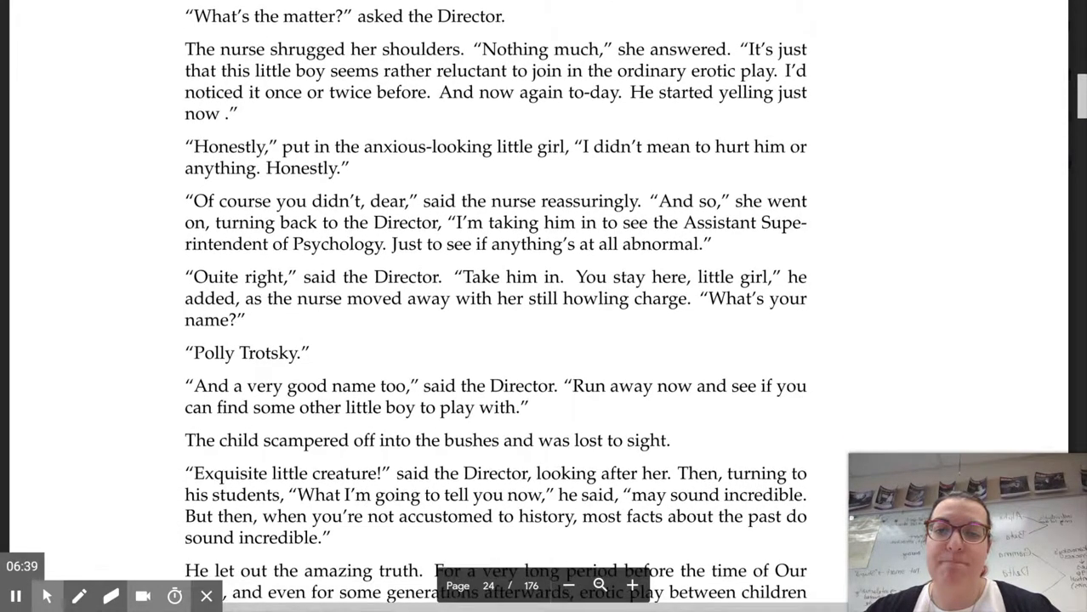
pyautogui.scroll(-3)
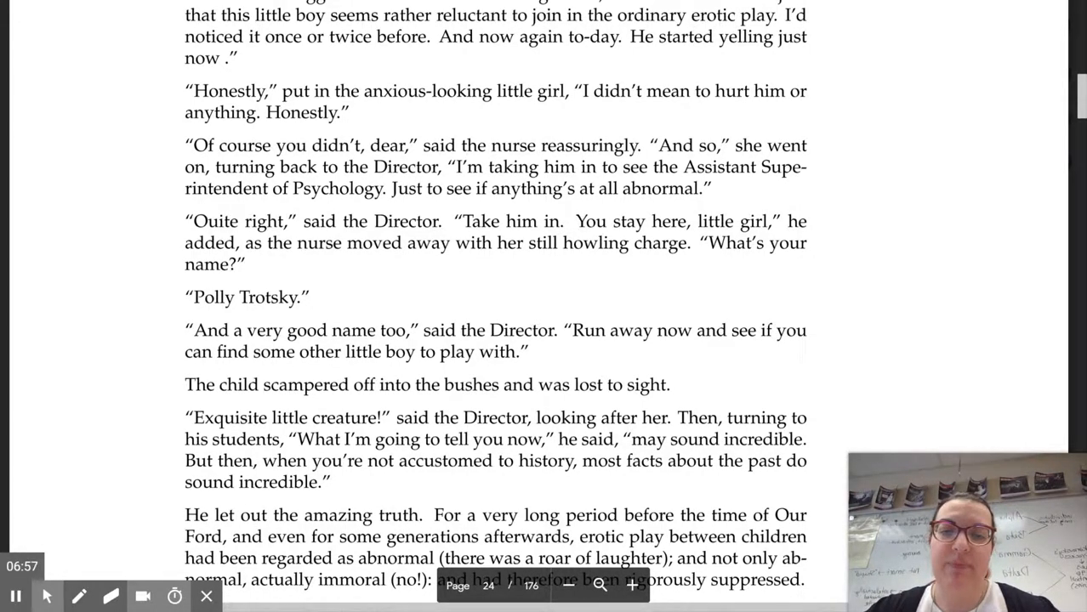
pyautogui.scroll(-3)
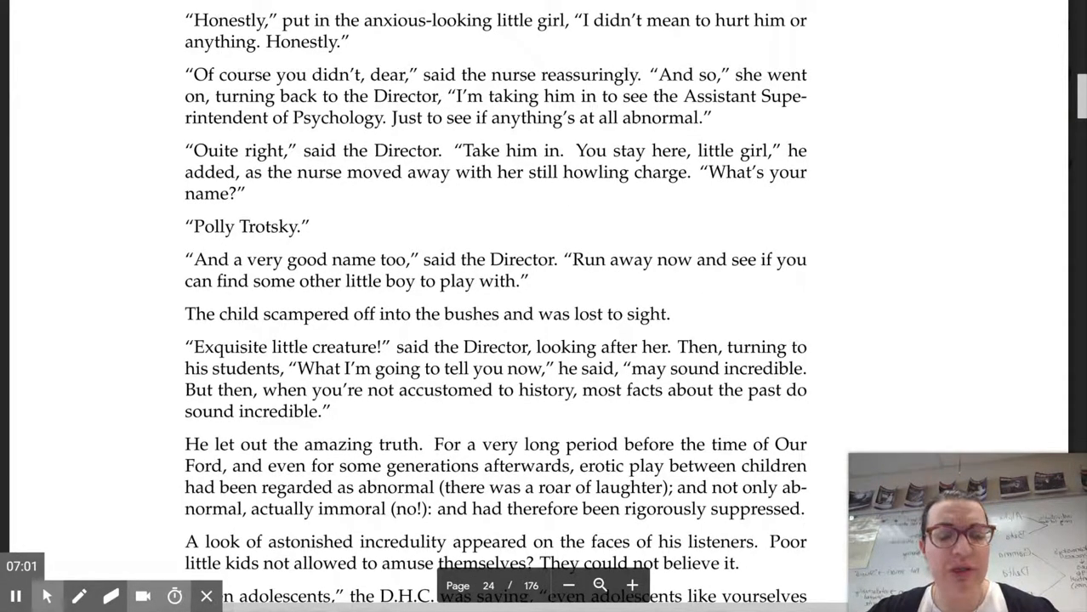
pyautogui.scroll(-3)
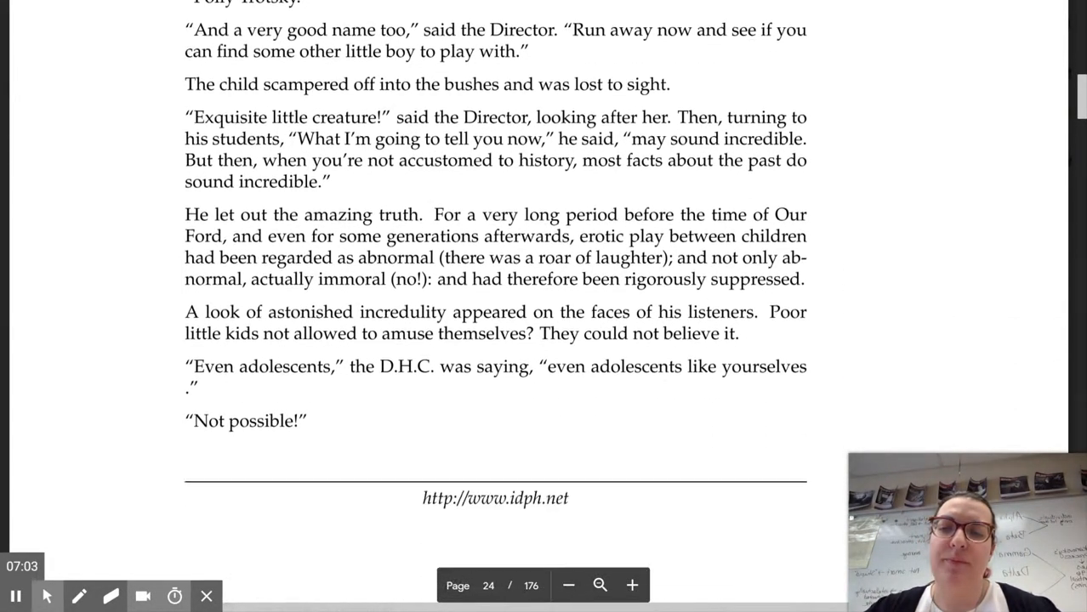
pyautogui.scroll(-3)
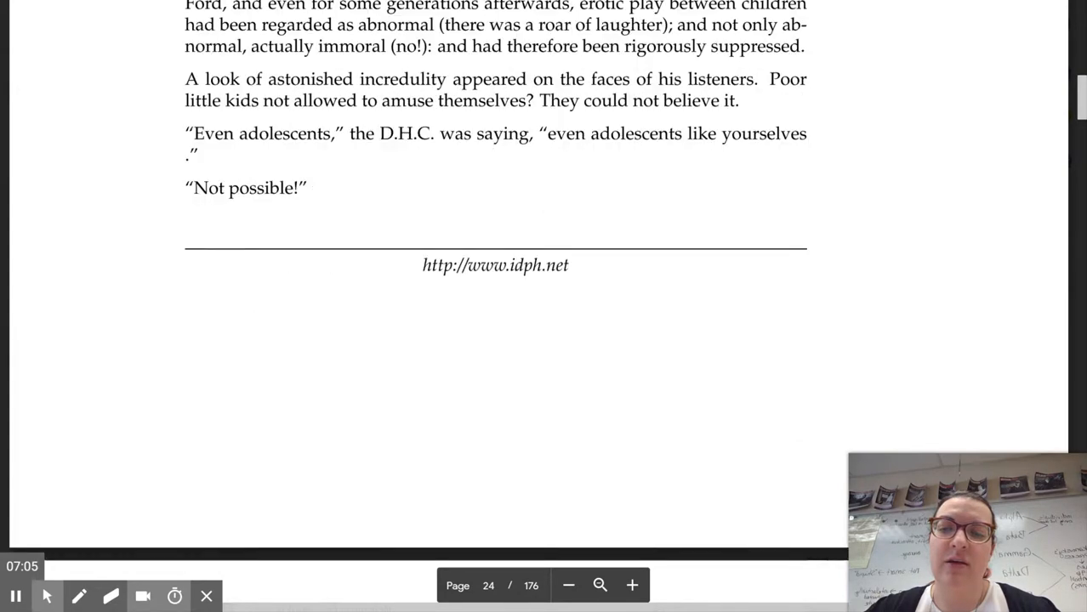
pyautogui.scroll(-3)
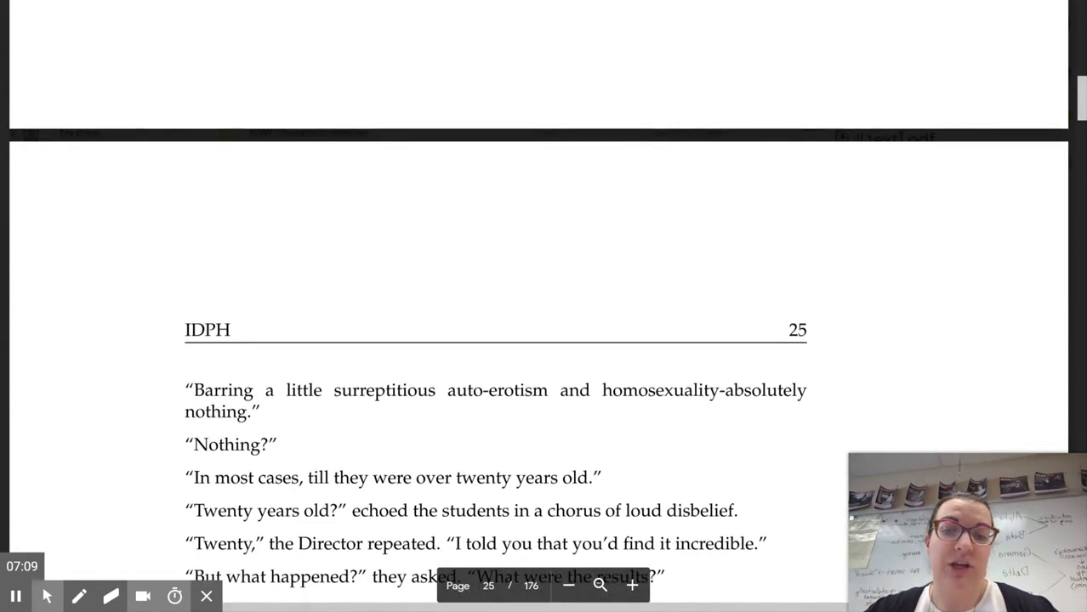
pyautogui.scroll(-3)
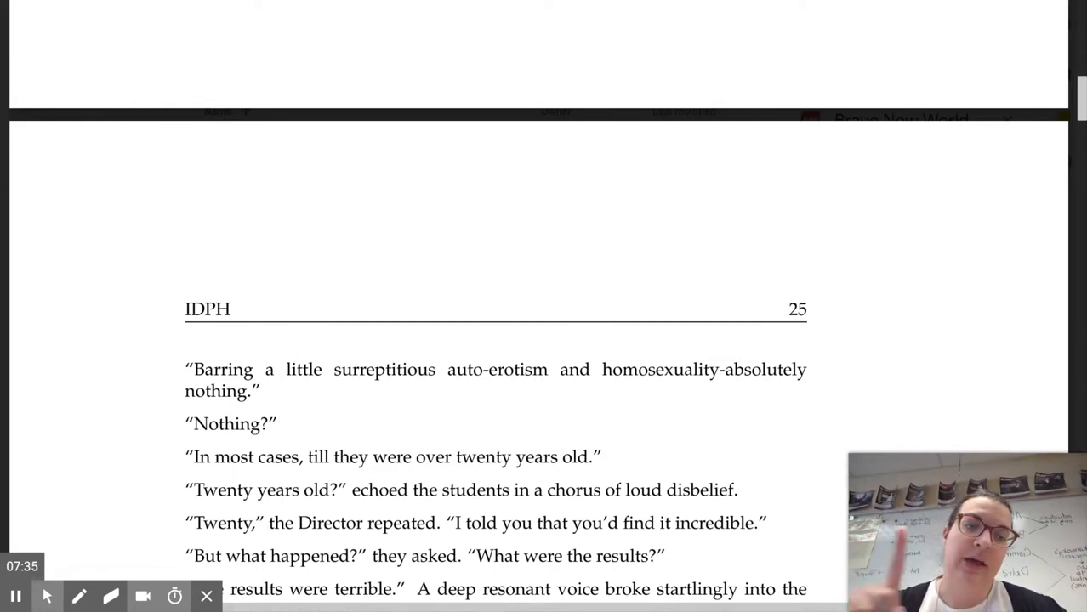
pyautogui.scroll(-3)
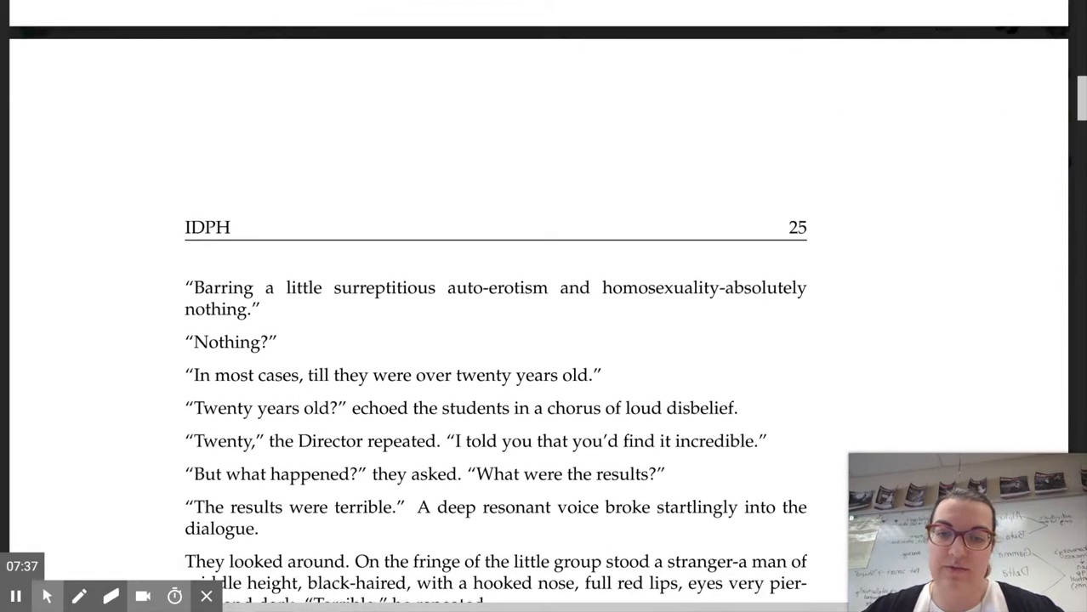
pyautogui.scroll(-3)
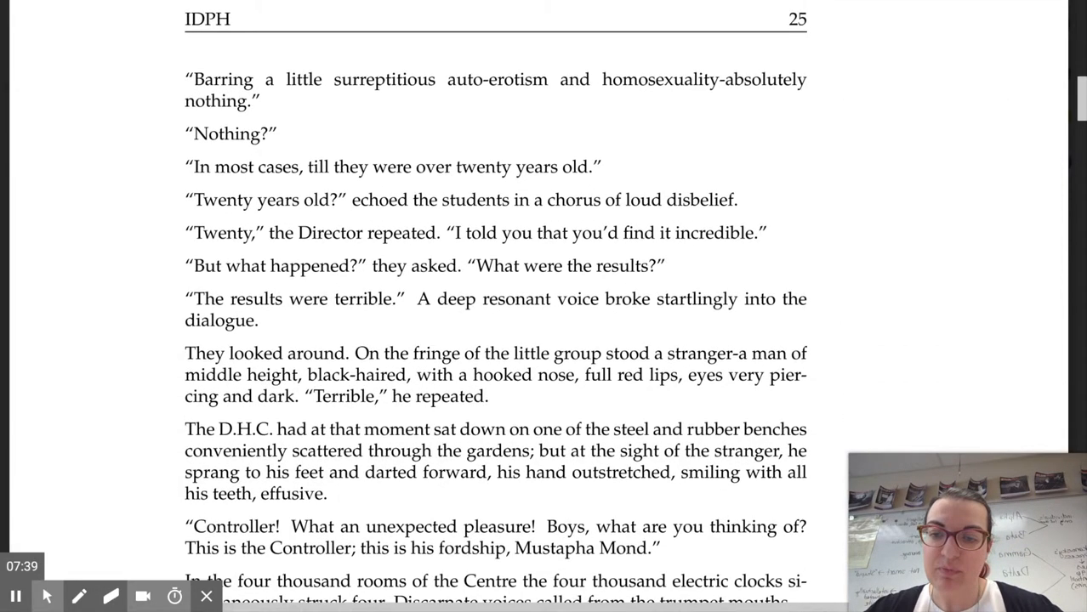
pyautogui.scroll(-3)
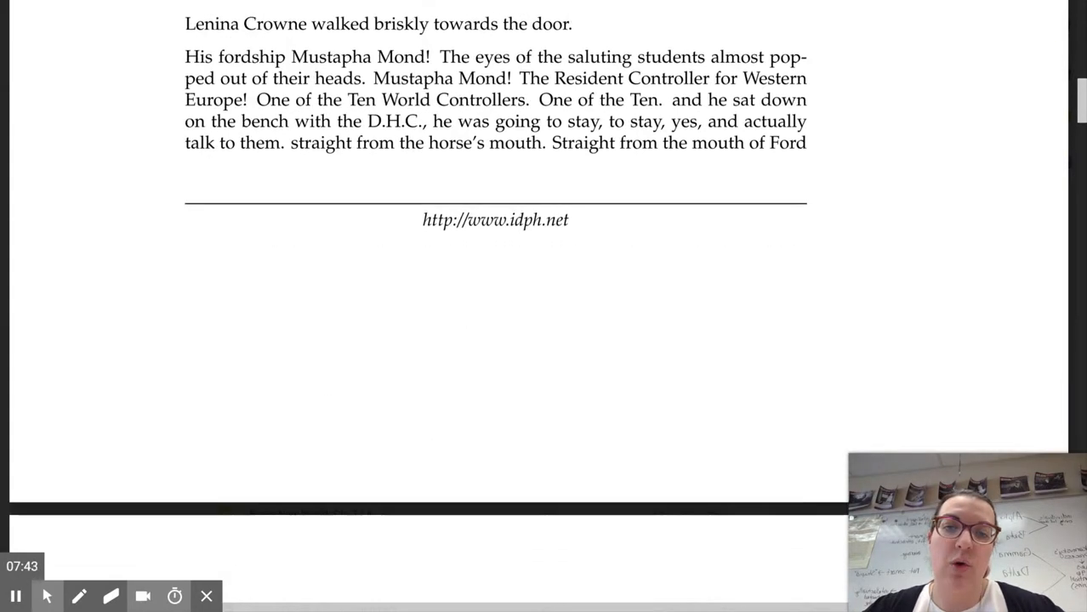
# Step: Scroll through pages 26 and 27 until the top of page 28 shows
pyautogui.scroll(-3)
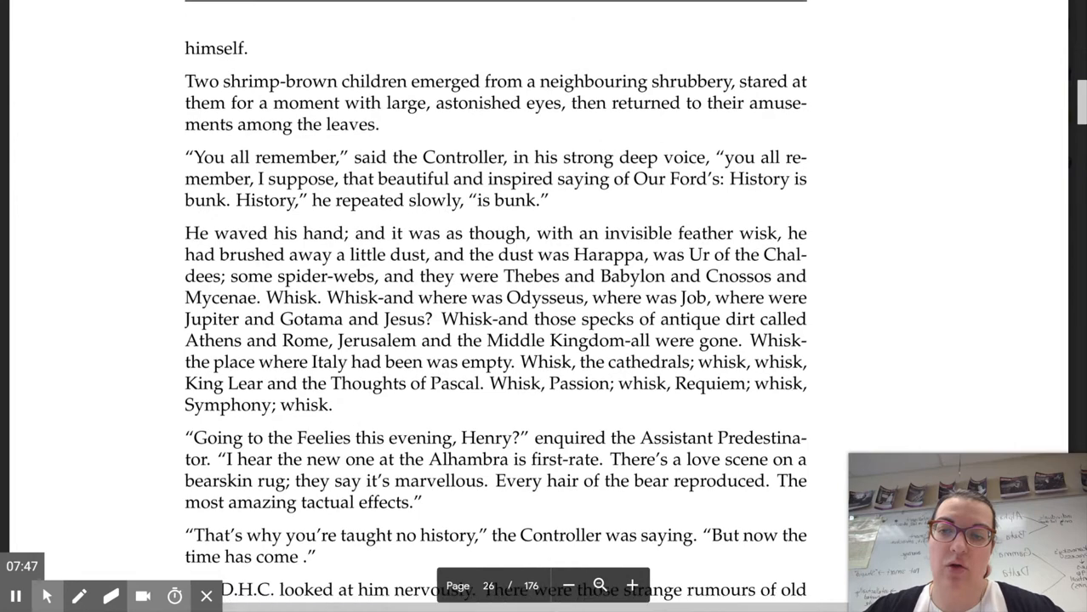
pyautogui.scroll(-3)
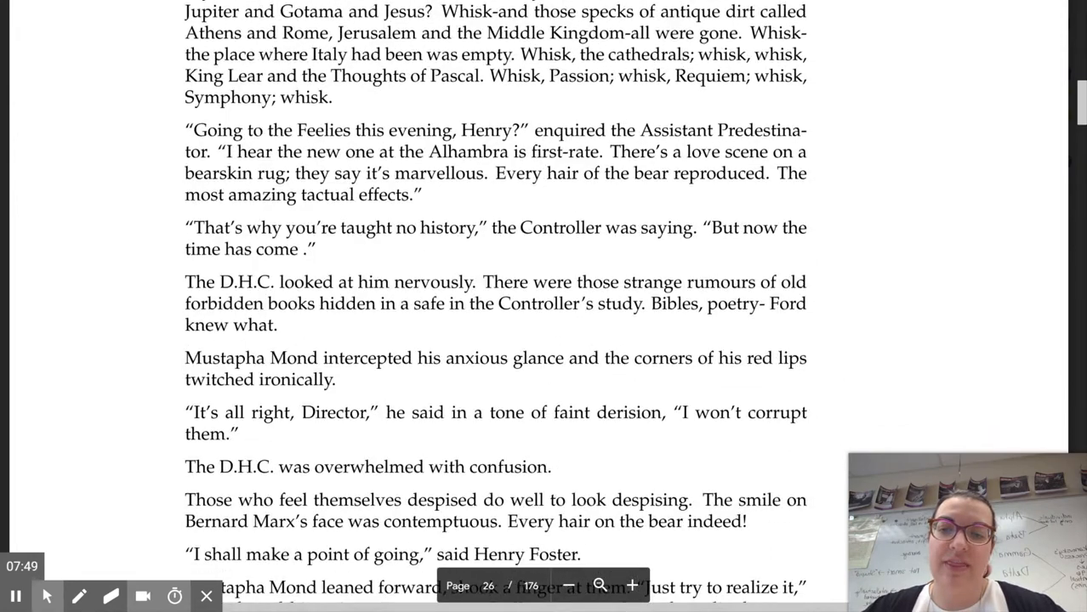
pyautogui.scroll(-3)
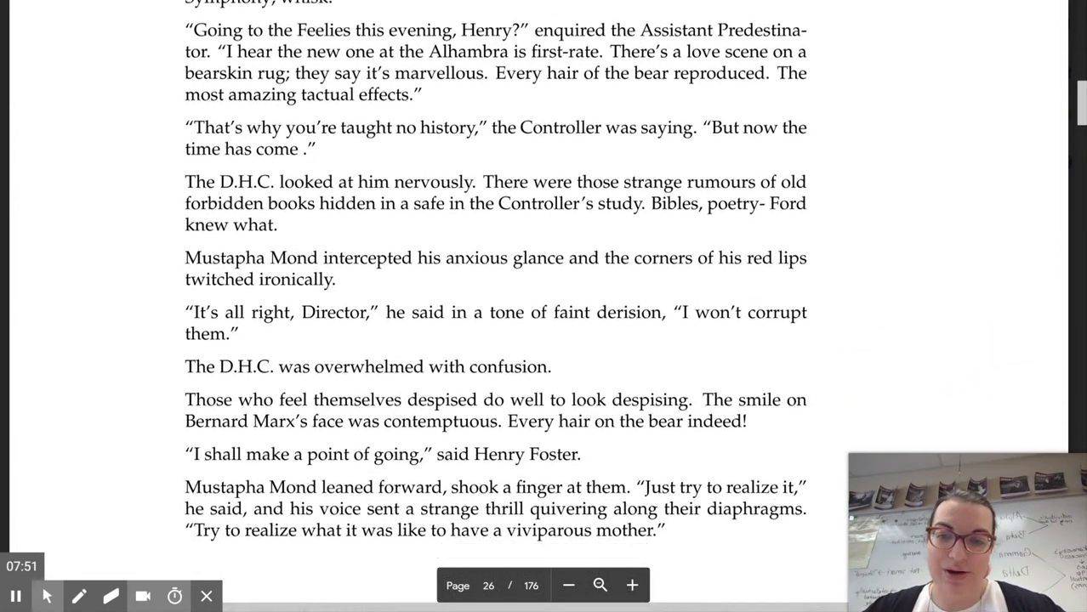
pyautogui.scroll(-3)
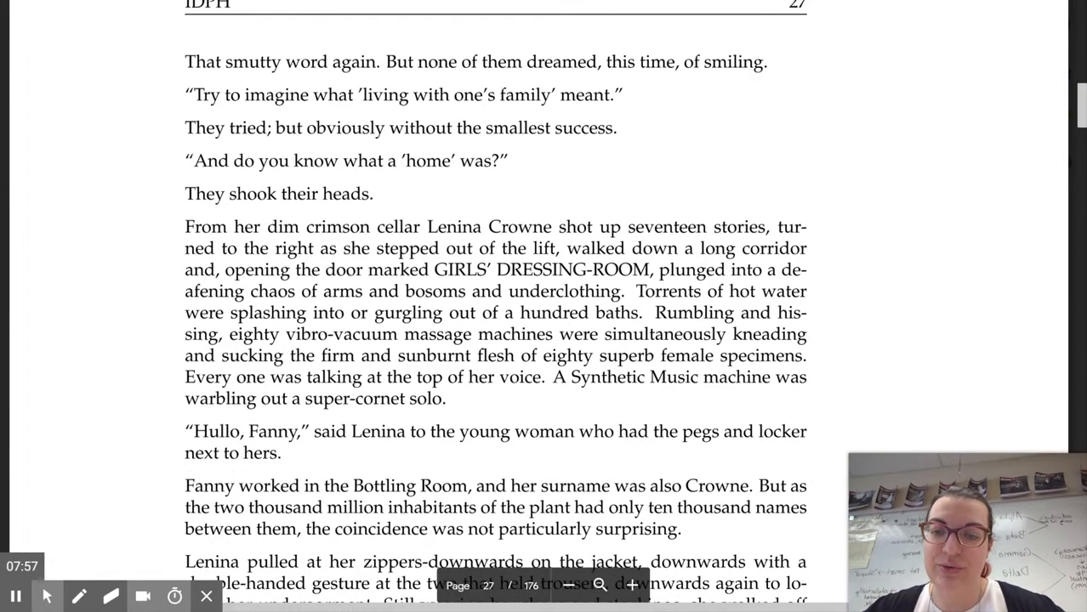
pyautogui.scroll(-3)
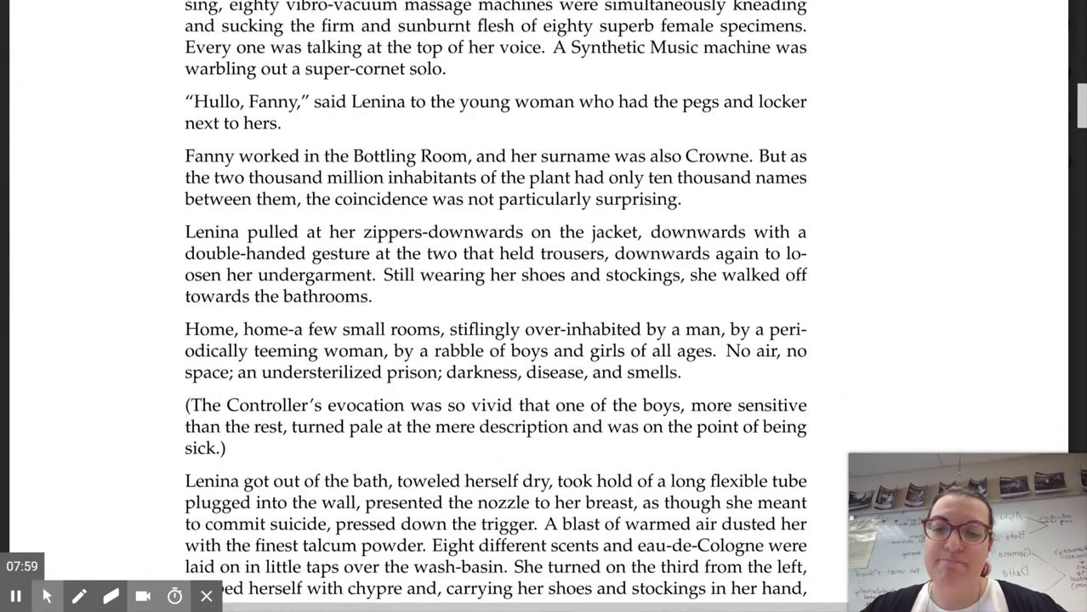
pyautogui.scroll(-3)
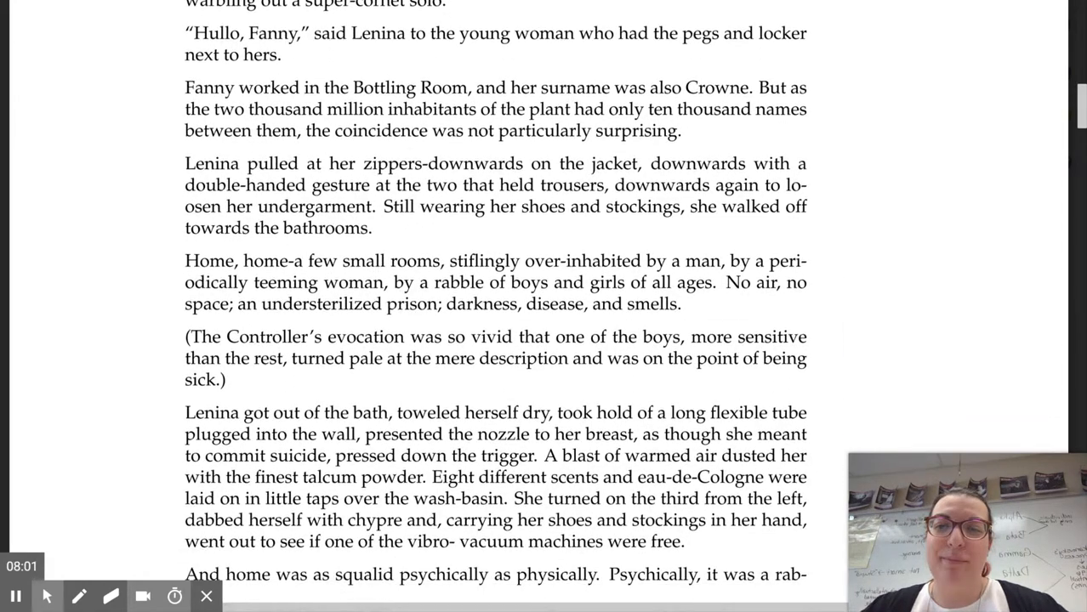
pyautogui.scroll(-3)
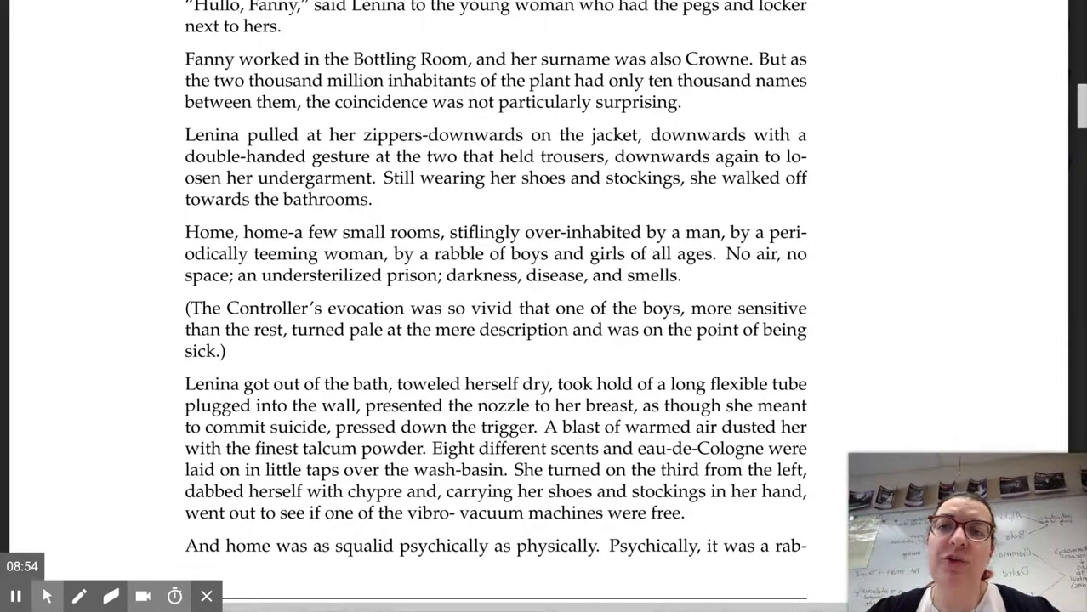
pyautogui.scroll(-3)
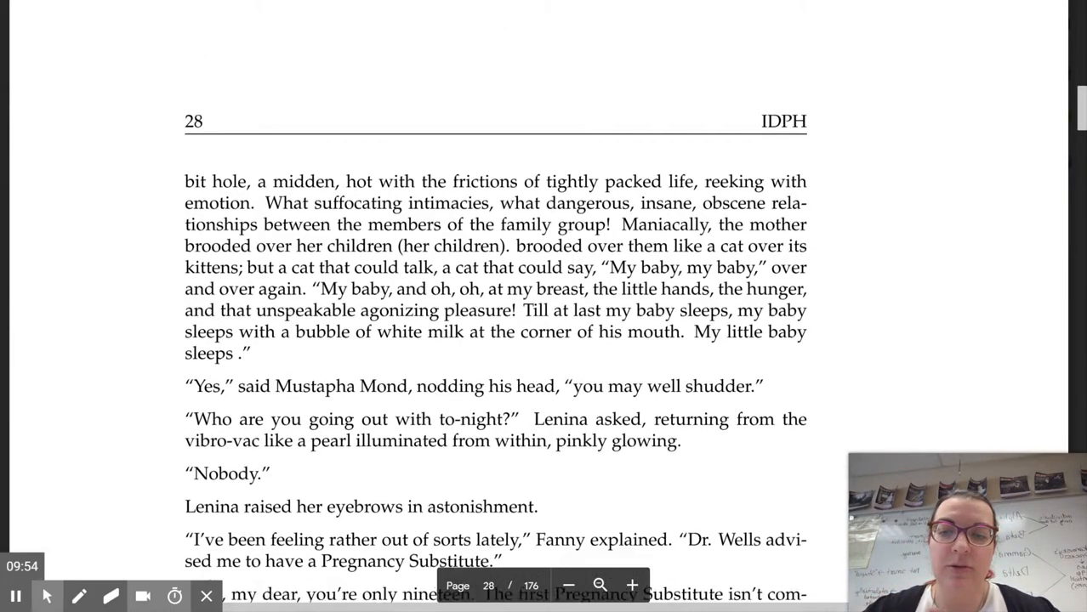
# Step: Scroll from page 28 through page 34 to the middle of page 35
pyautogui.scroll(-3)
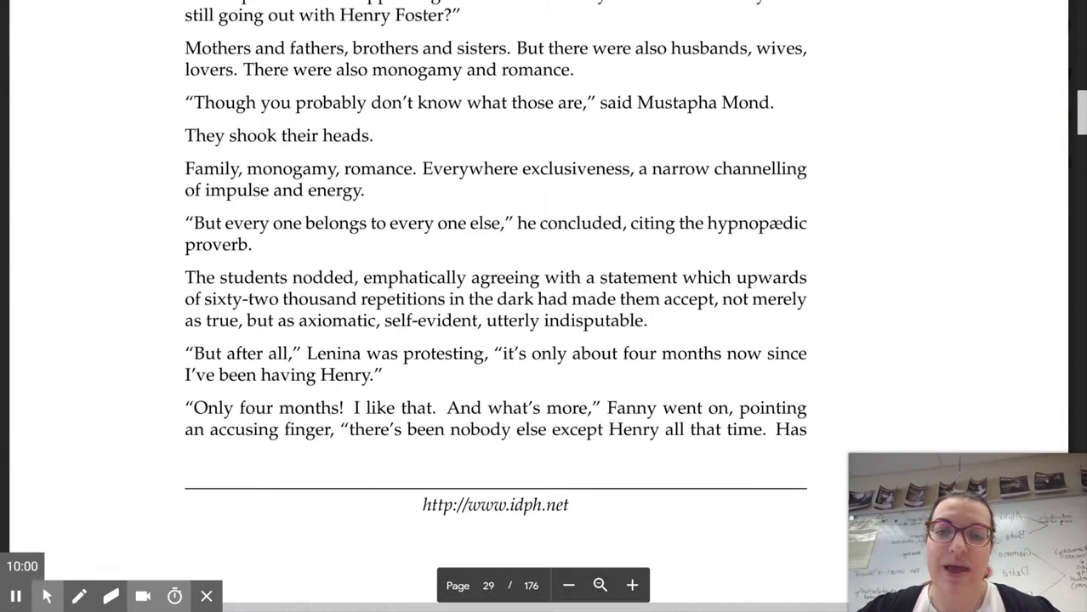
pyautogui.scroll(-3)
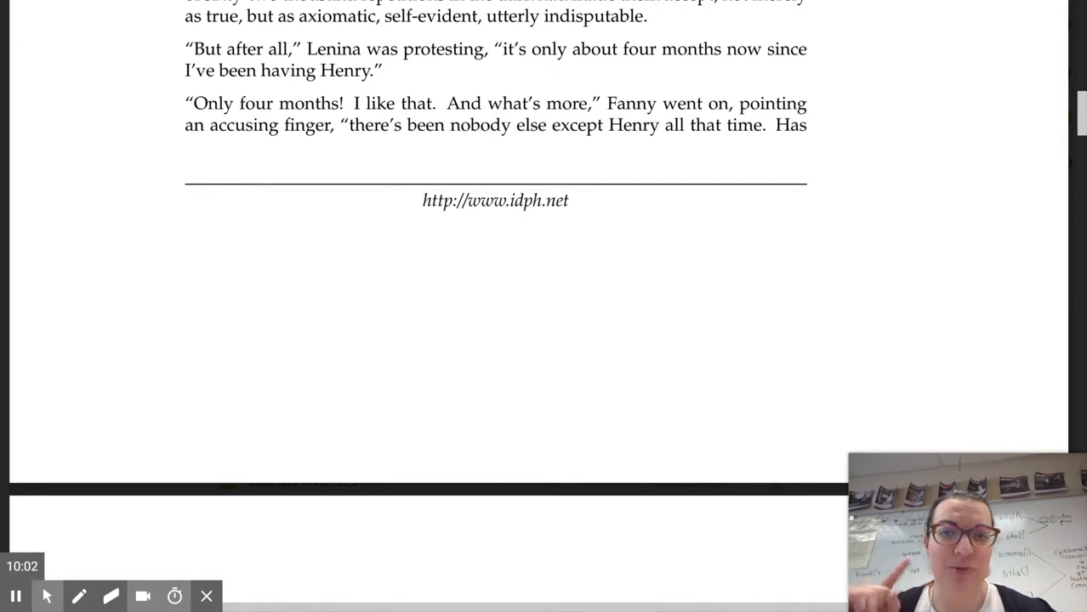
pyautogui.scroll(-3)
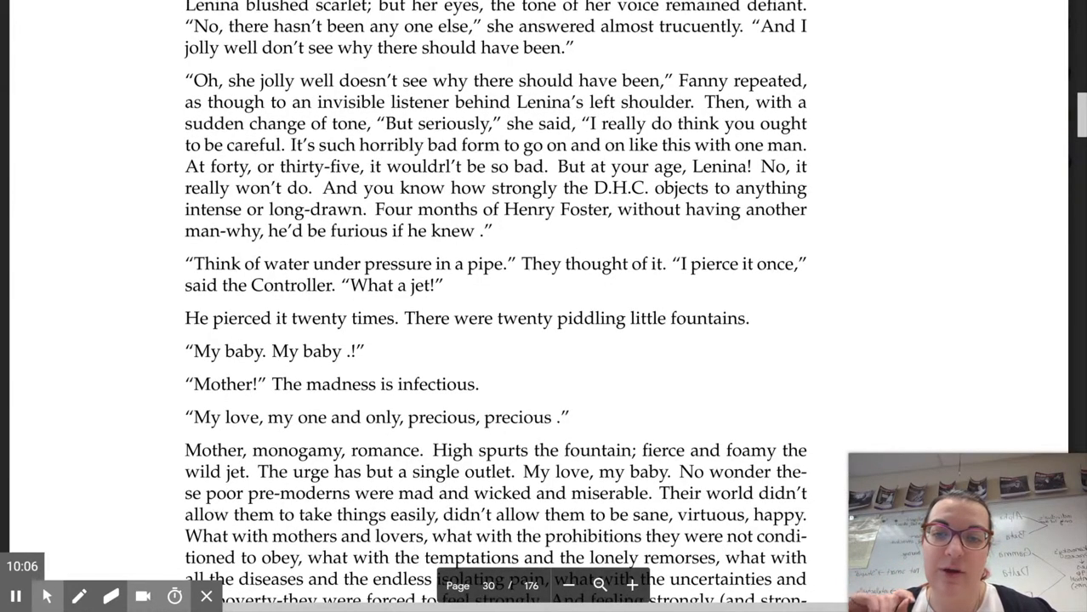
pyautogui.scroll(-3)
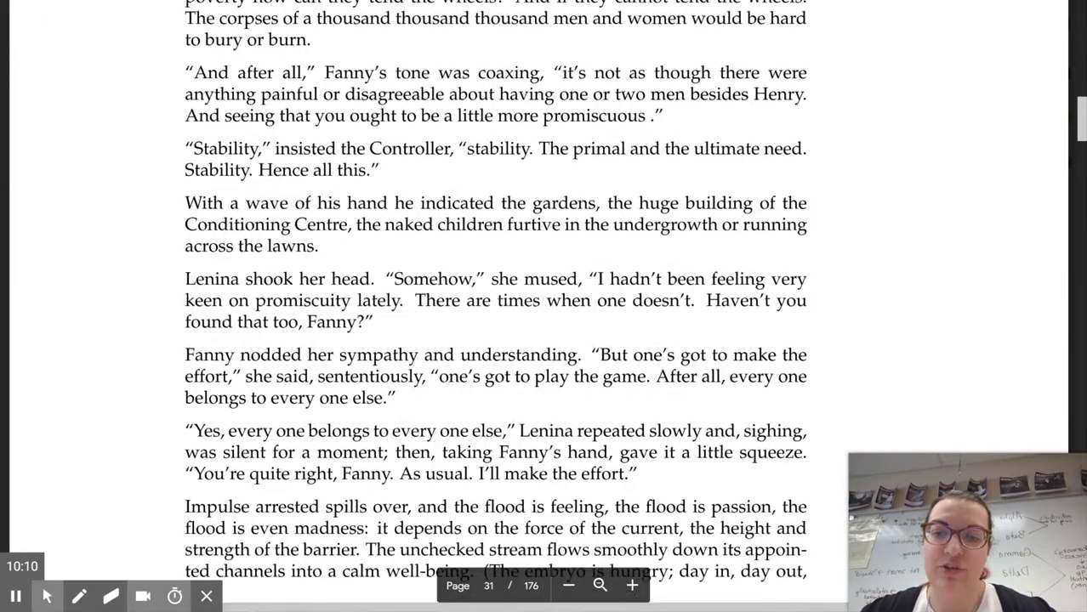
pyautogui.scroll(-3)
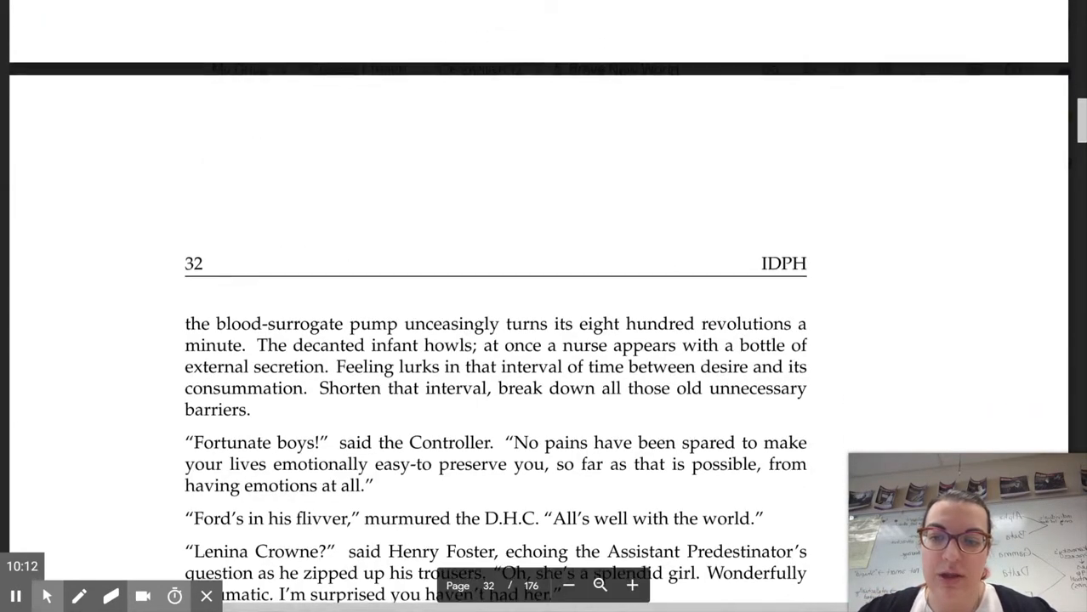
pyautogui.scroll(-3)
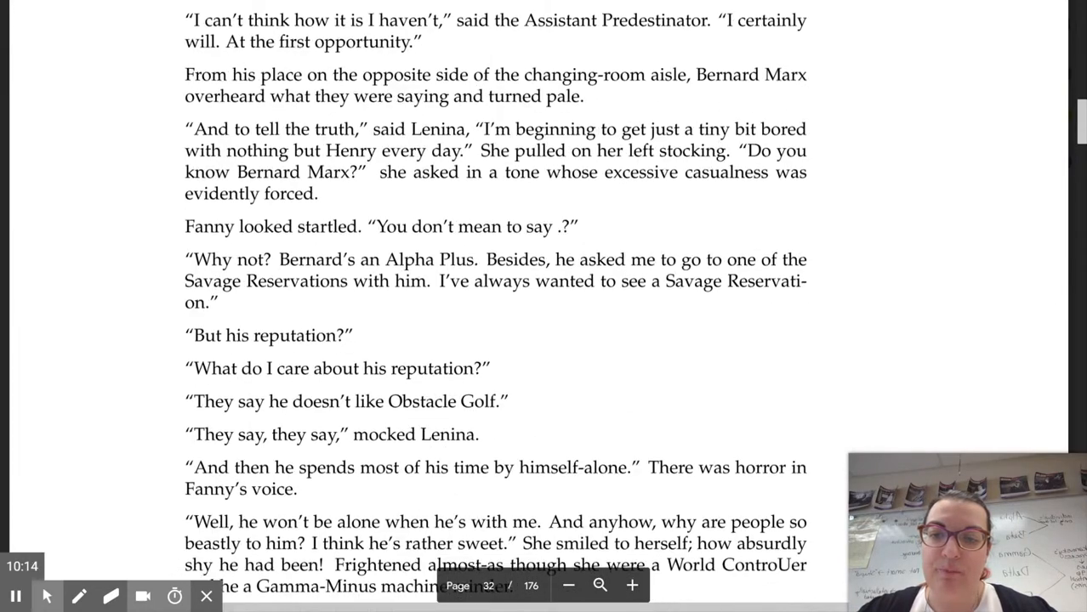
pyautogui.scroll(-3)
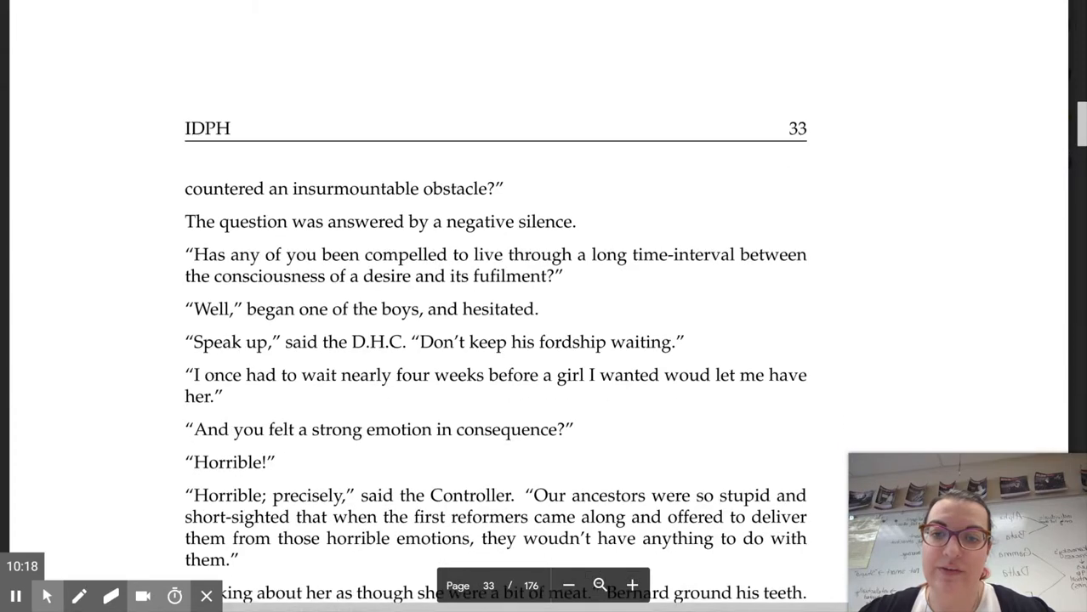
pyautogui.scroll(-3)
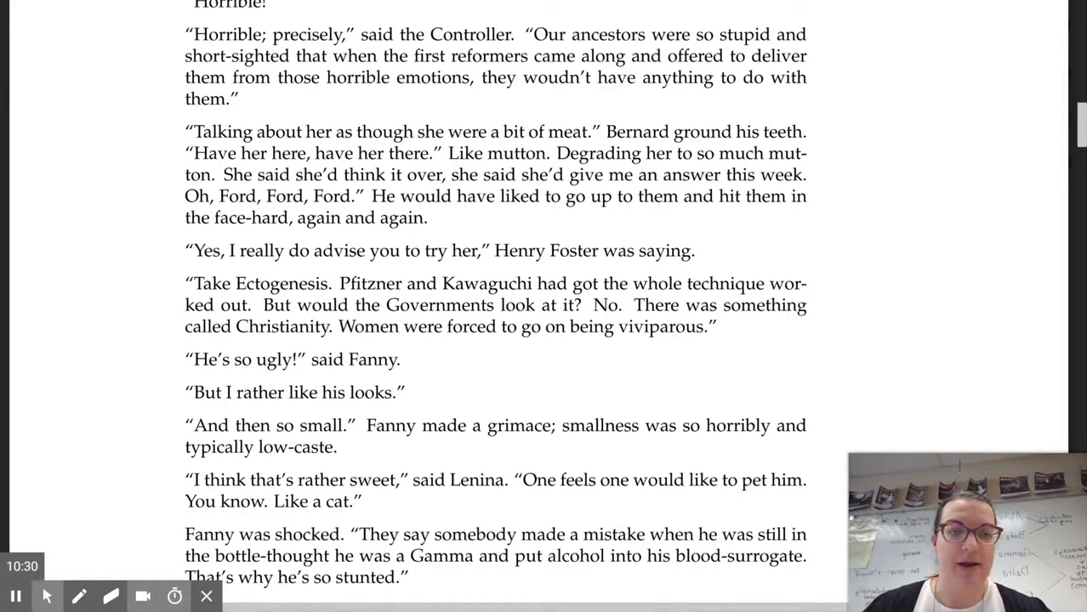
pyautogui.scroll(-3)
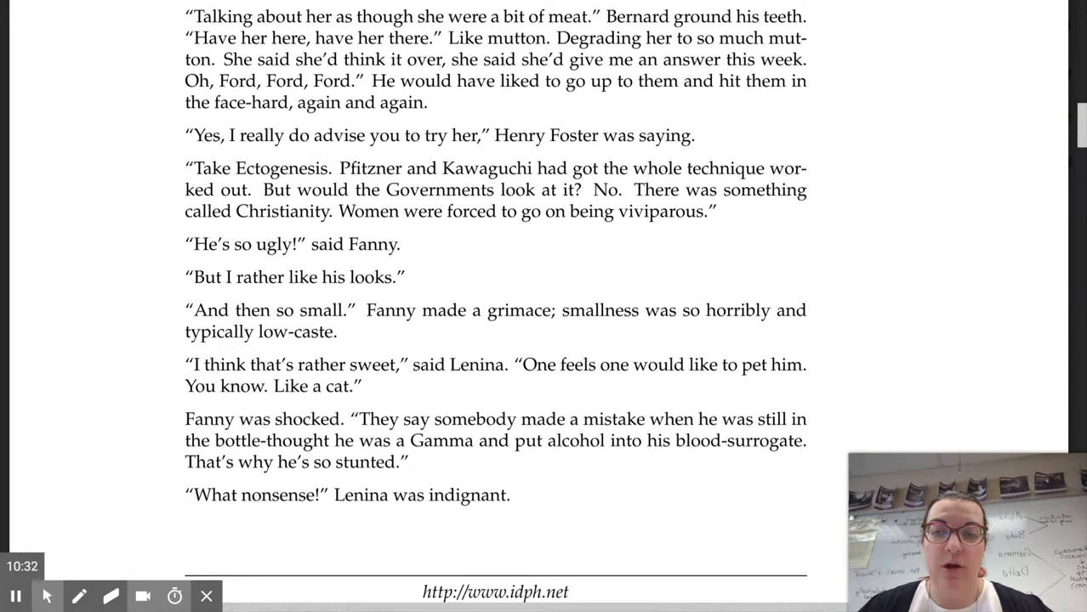
pyautogui.scroll(-3)
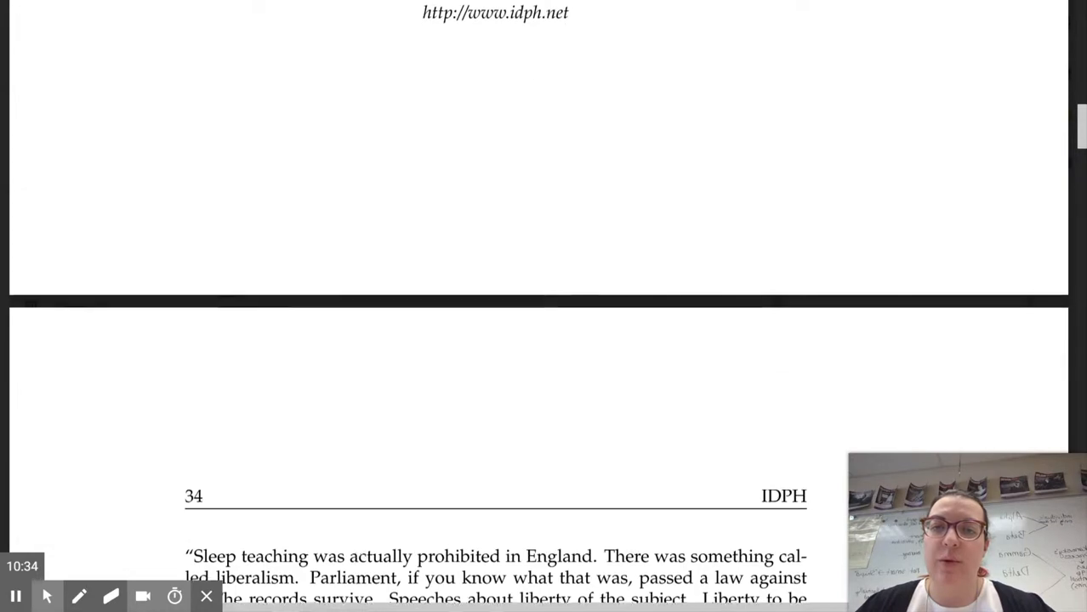
pyautogui.scroll(-3)
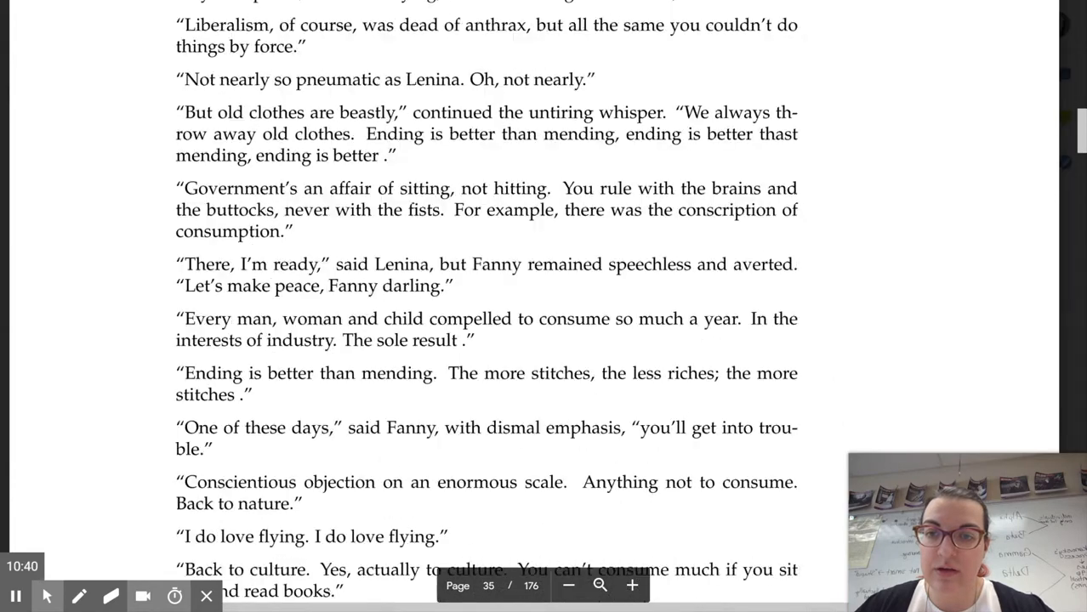
pyautogui.scroll(-3)
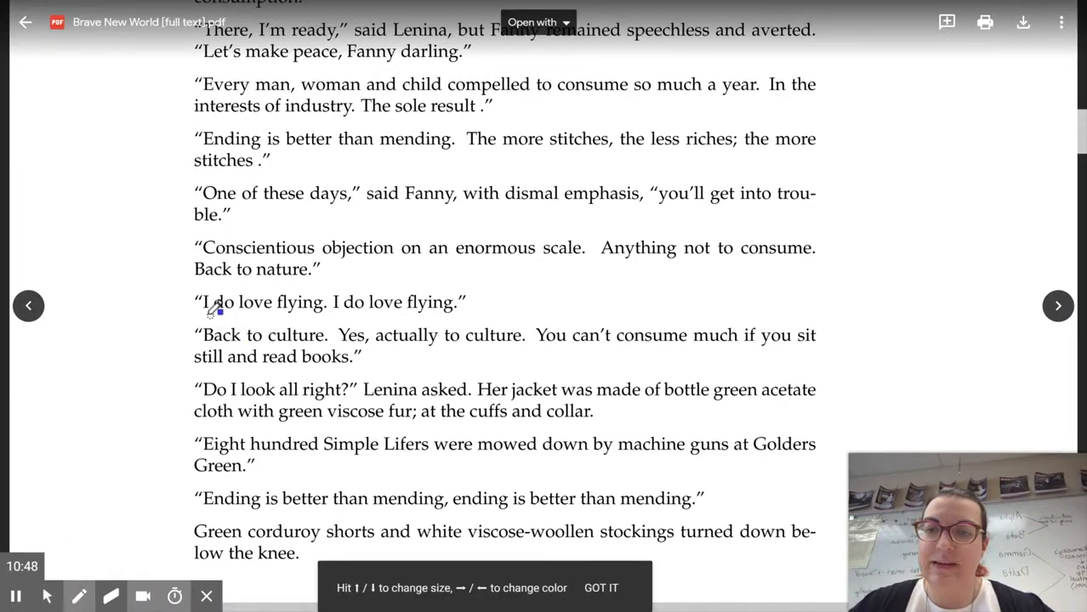
# Step: Draw blue pen lines under both 'I do love flying' phrases and 'Ending is better than mending'
pyautogui.moveTo(205, 316); pyautogui.dragTo(289, 316)
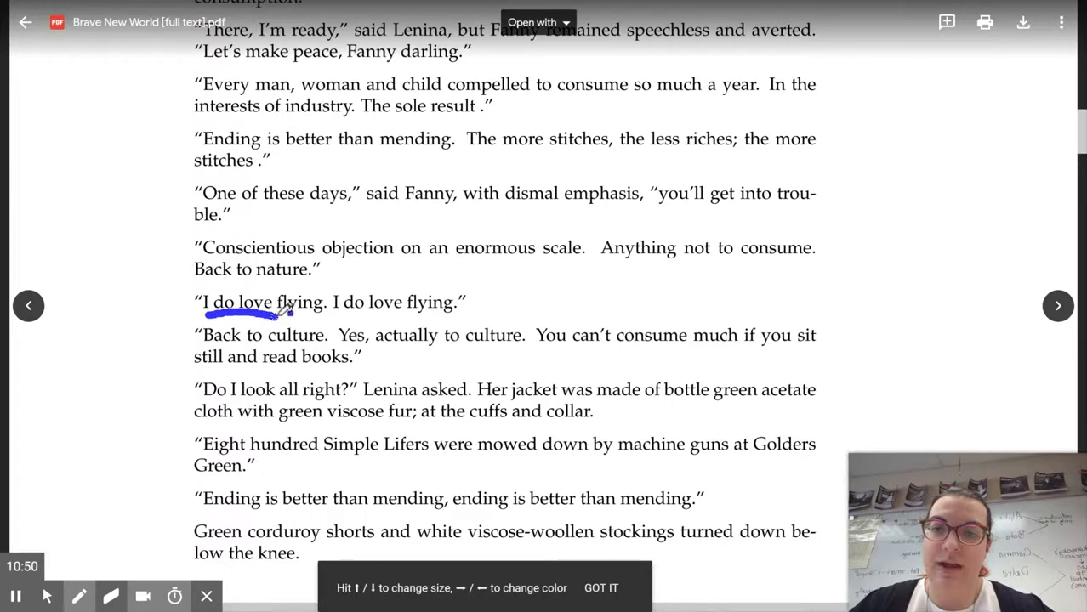
pyautogui.moveTo(289, 316); pyautogui.dragTo(459, 317)
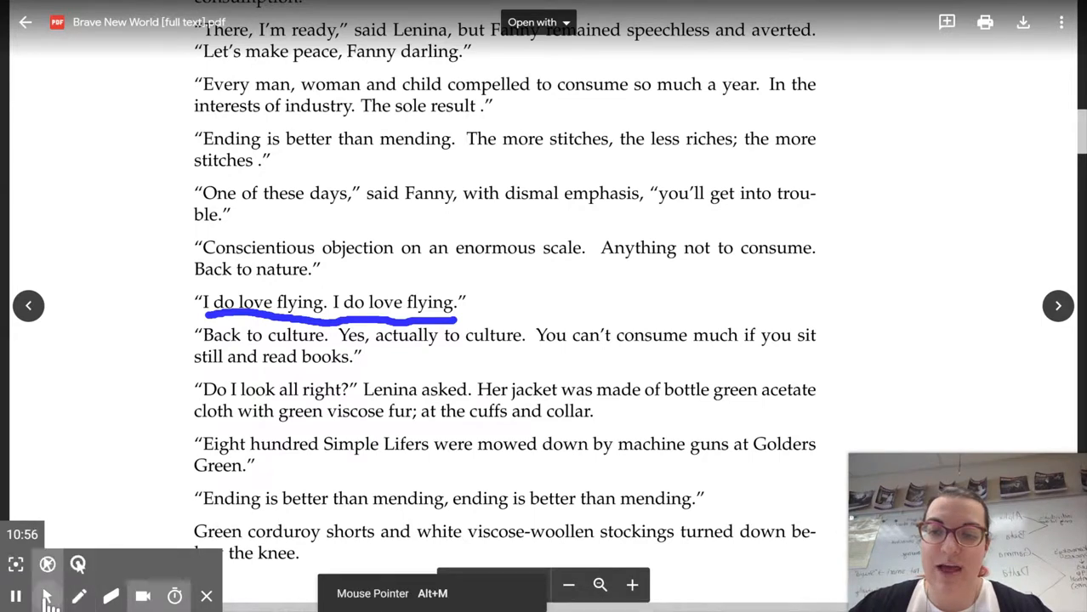
pyautogui.click(78, 594)
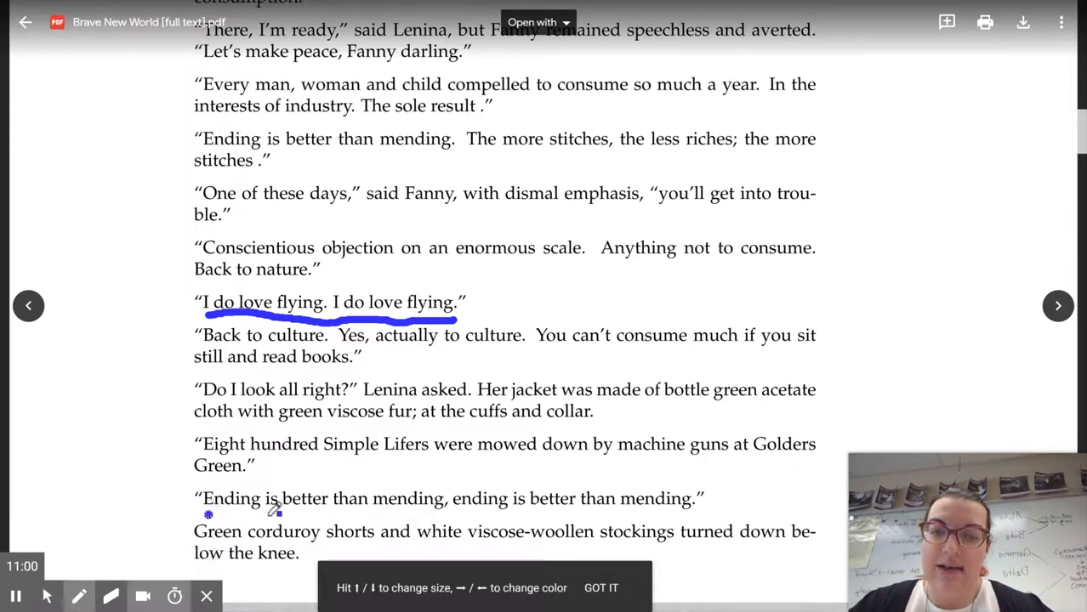
pyautogui.moveTo(204, 514); pyautogui.dragTo(421, 515)
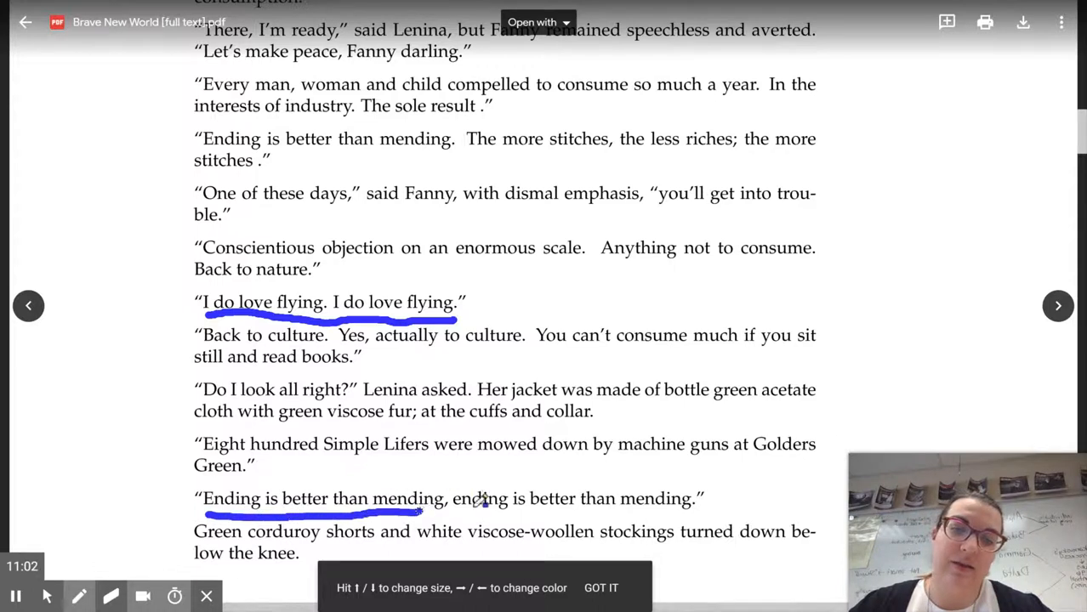
pyautogui.moveTo(421, 513); pyautogui.dragTo(646, 510)
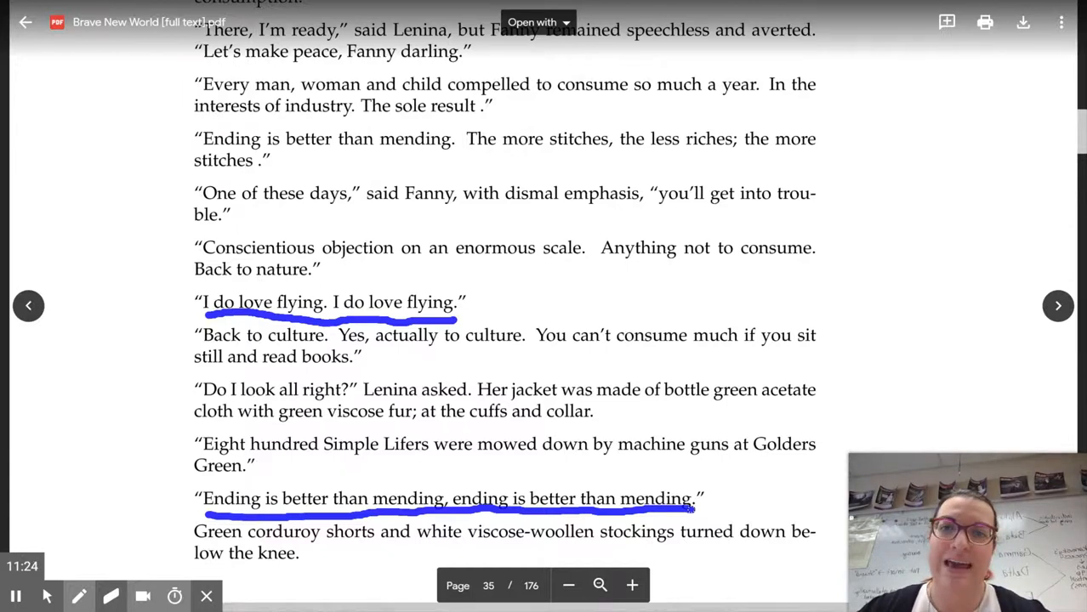
pyautogui.moveTo(703, 431)
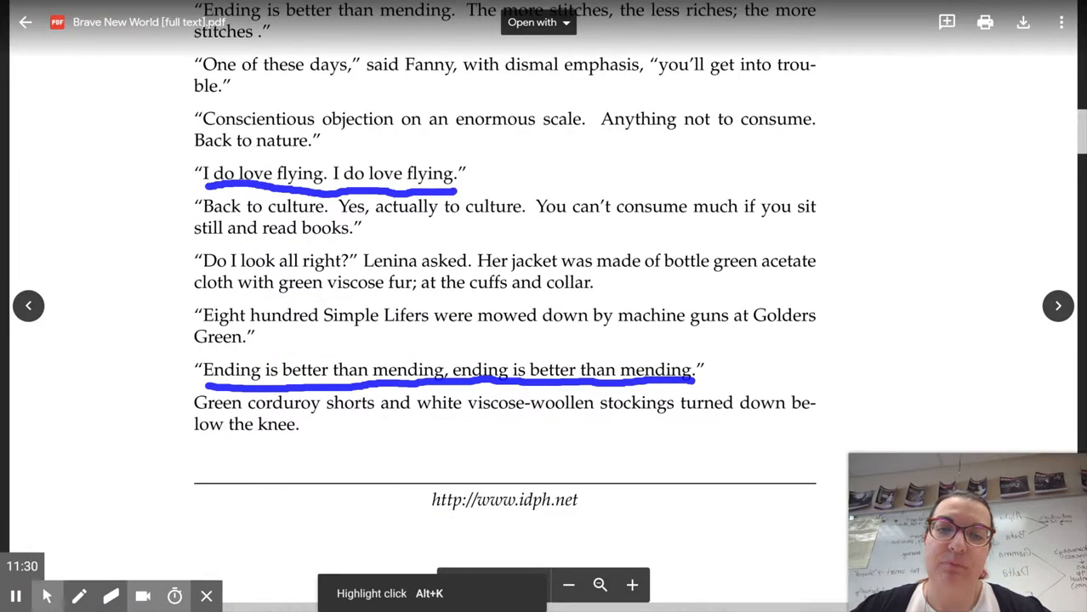
# Step: Scroll past the end of page 35 to bring page 36 of 176 into view
pyautogui.scroll(-3)
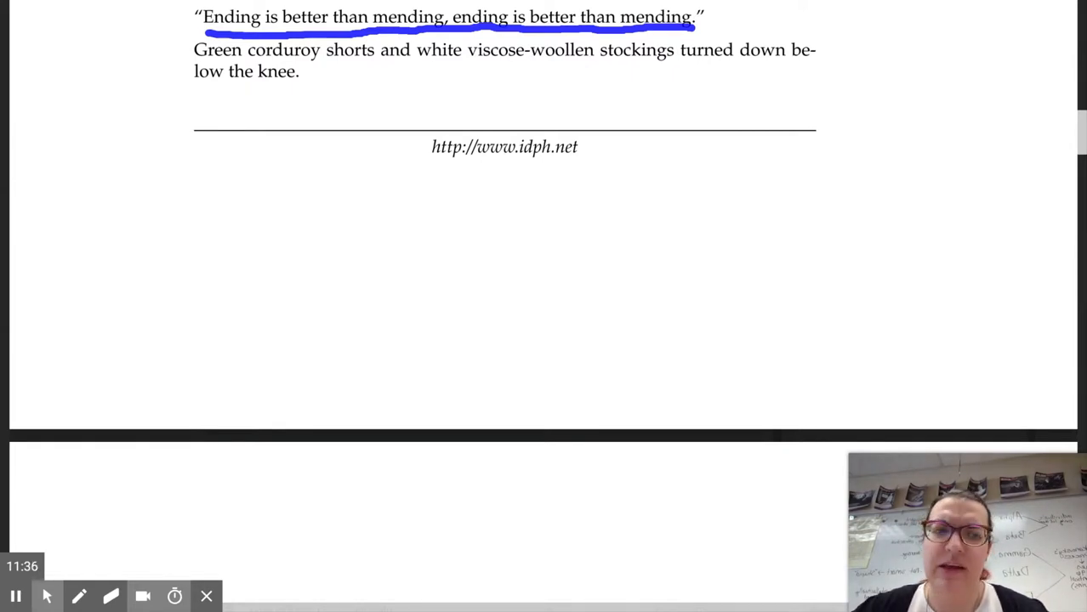
pyautogui.scroll(-3)
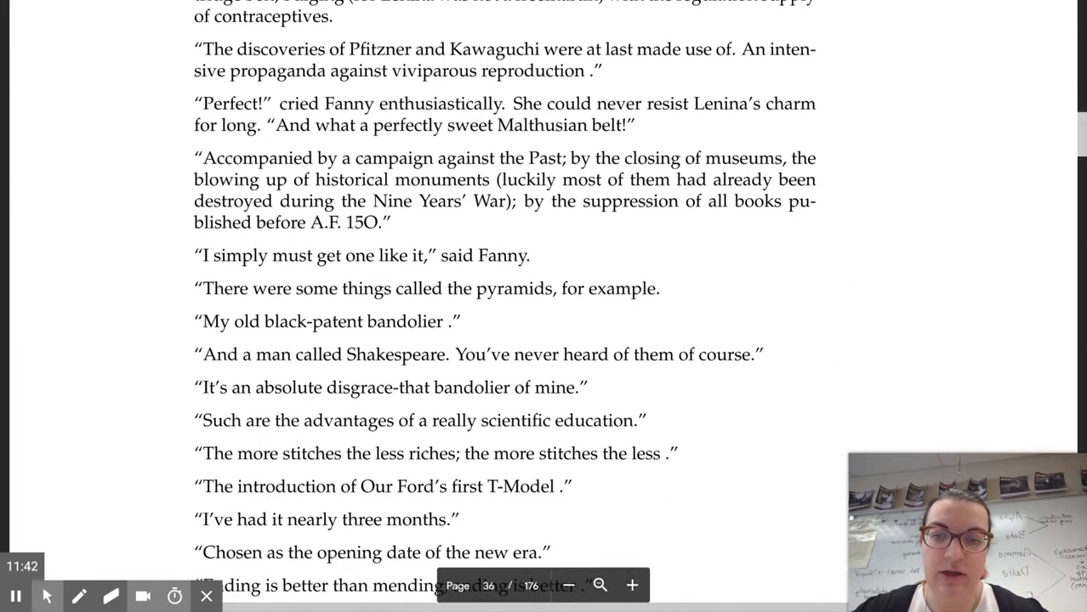
pyautogui.scroll(-3)
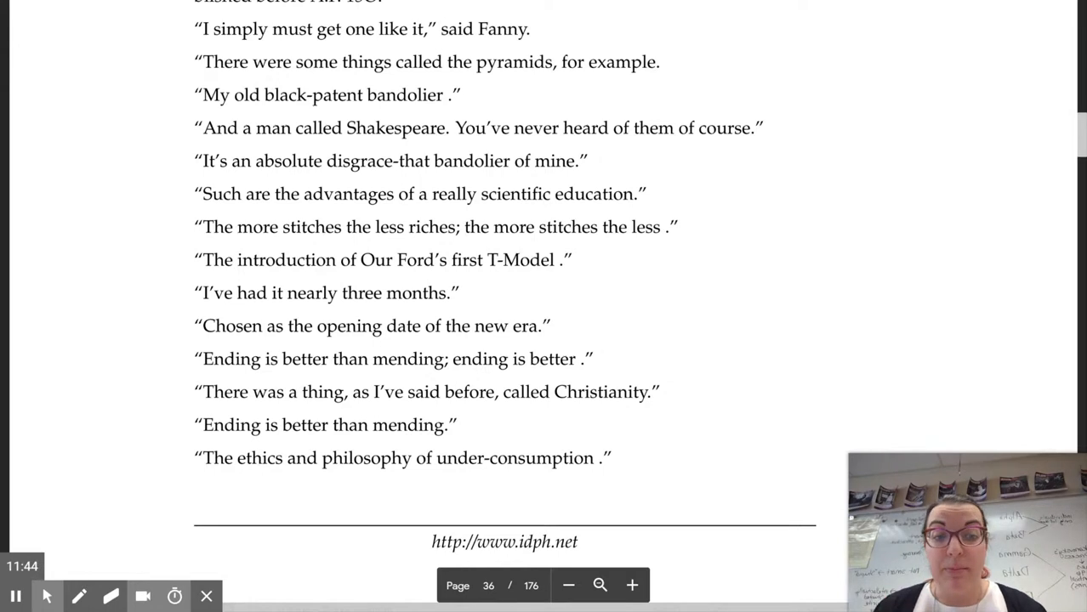